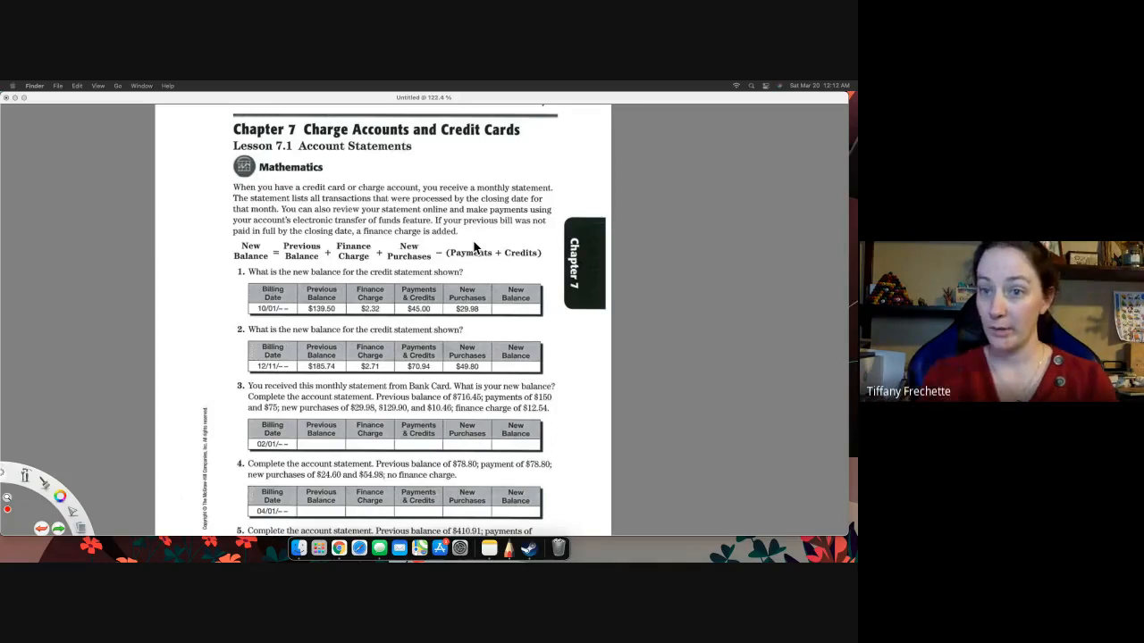
{"action": "mouse_move", "coordinate": [246, 185]}
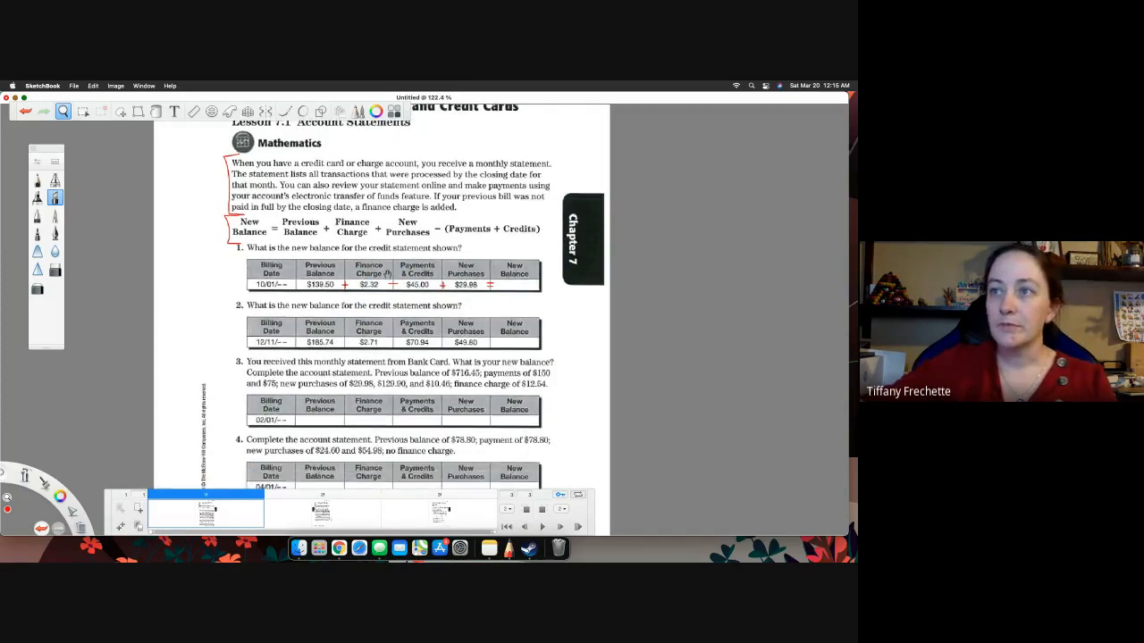
Scroll the worksheet down toward problem 3.
{"action": "scroll", "scroll_direction": "down", "scroll_amount": 3}
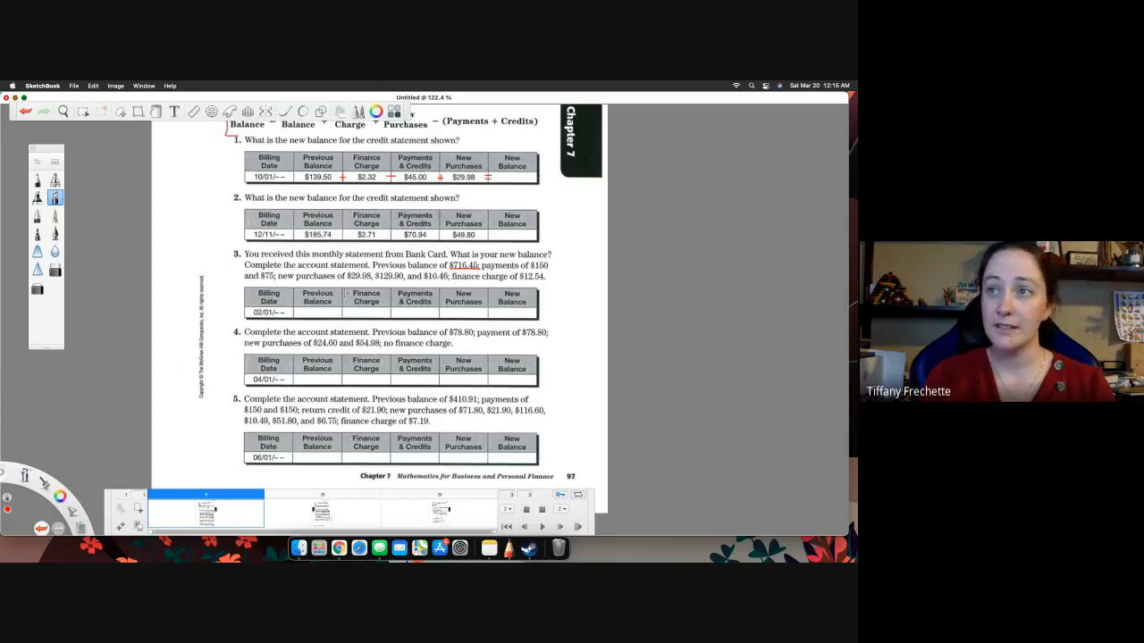
Begin writing $716.45 in problem 3's Previous Balance cell in red.
{"action": "left_click", "coordinate": [318, 311]}
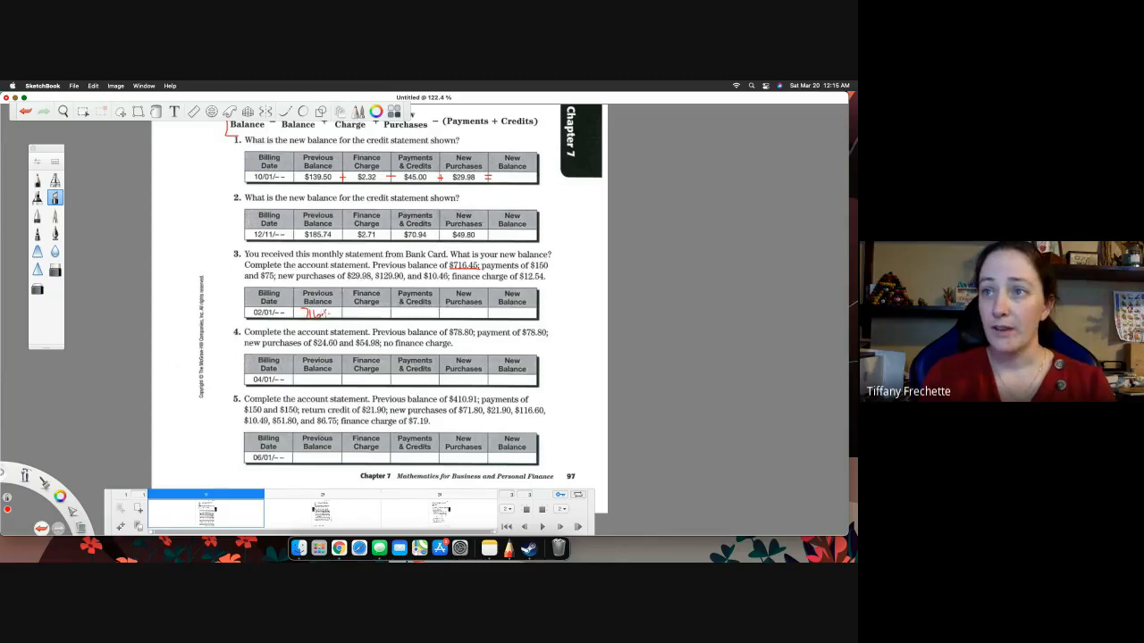